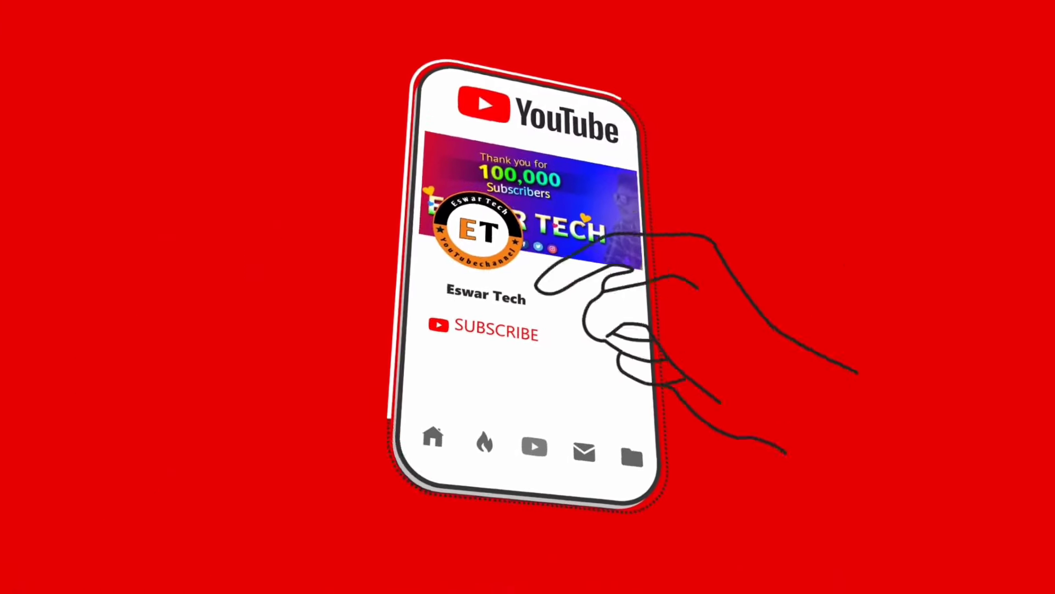
Launch KineMaster and land on the home screen listing saved projects.
{"action": "left_click", "coordinate": [494, 332]}
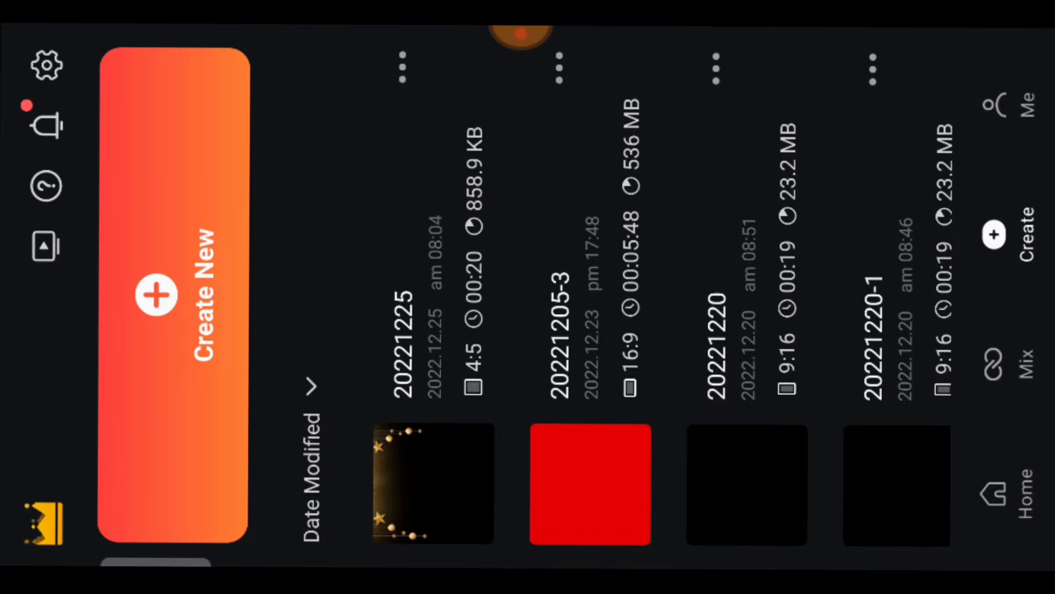
Create a new project with the 4:5 aspect ratio.
{"action": "left_click", "coordinate": [156, 294]}
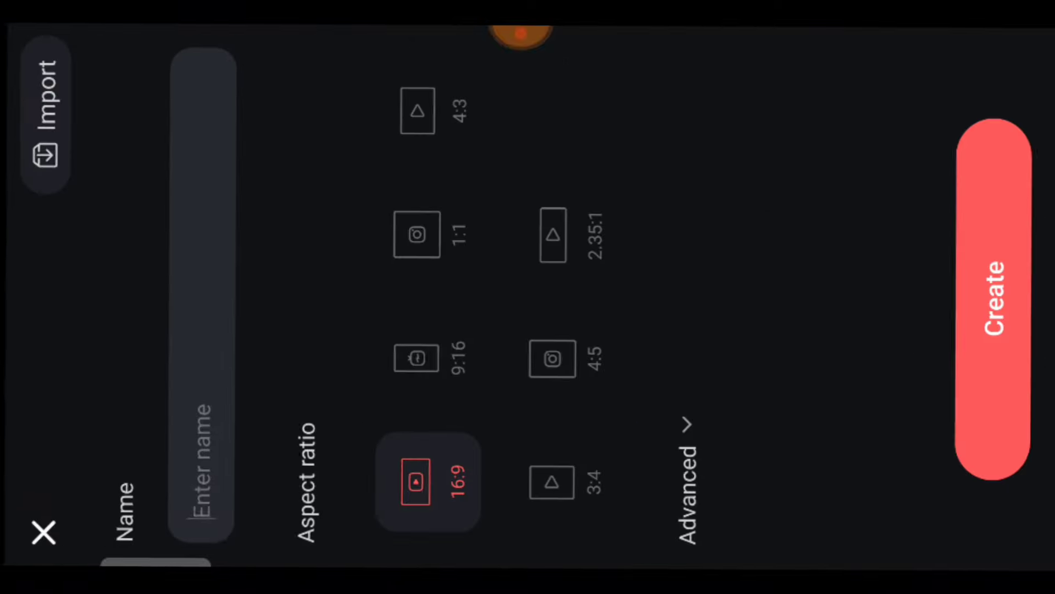
{"action": "left_click", "coordinate": [418, 359]}
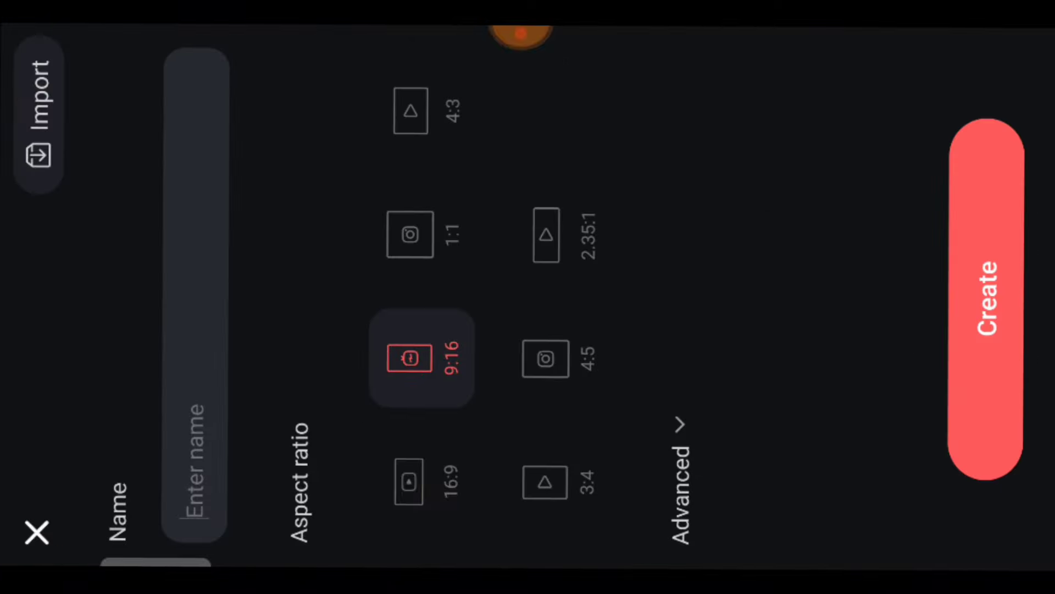
{"action": "left_click", "coordinate": [546, 358]}
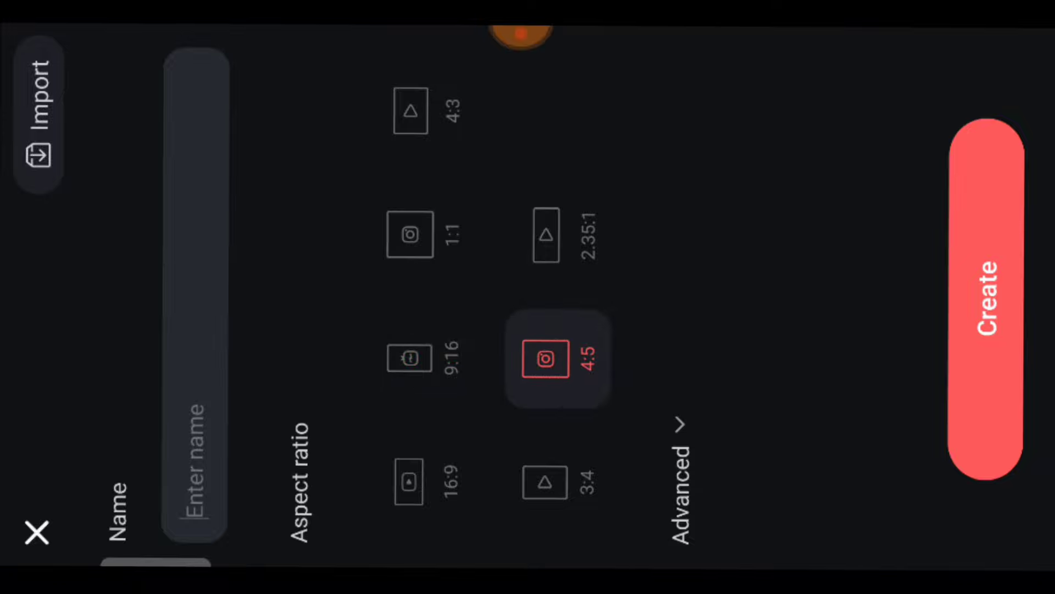
{"action": "left_click", "coordinate": [990, 306]}
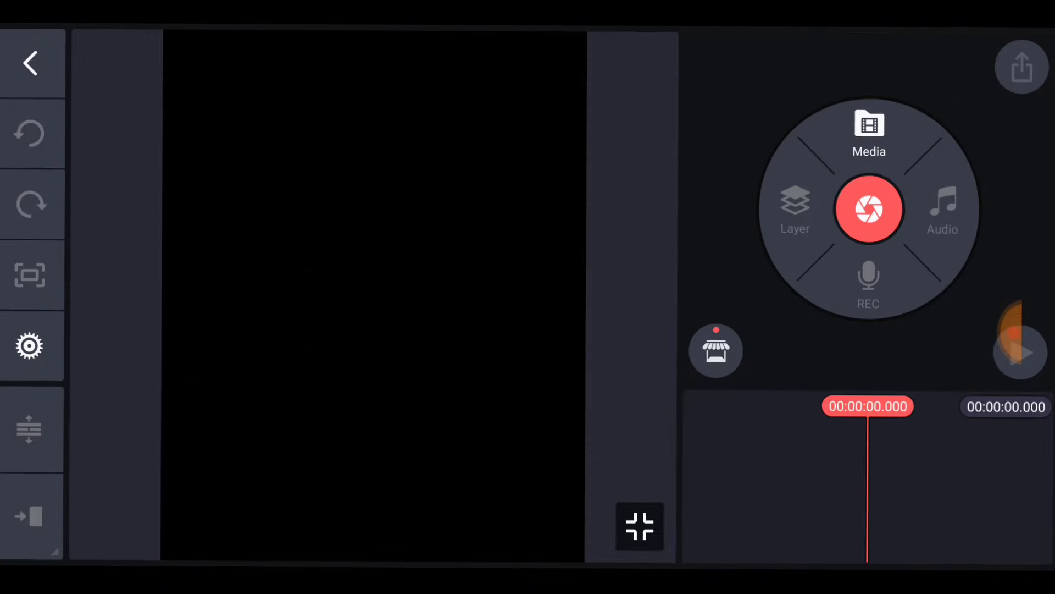
Add the gold star background image from Media as the 4.5-second base clip.
{"action": "left_click", "coordinate": [868, 128]}
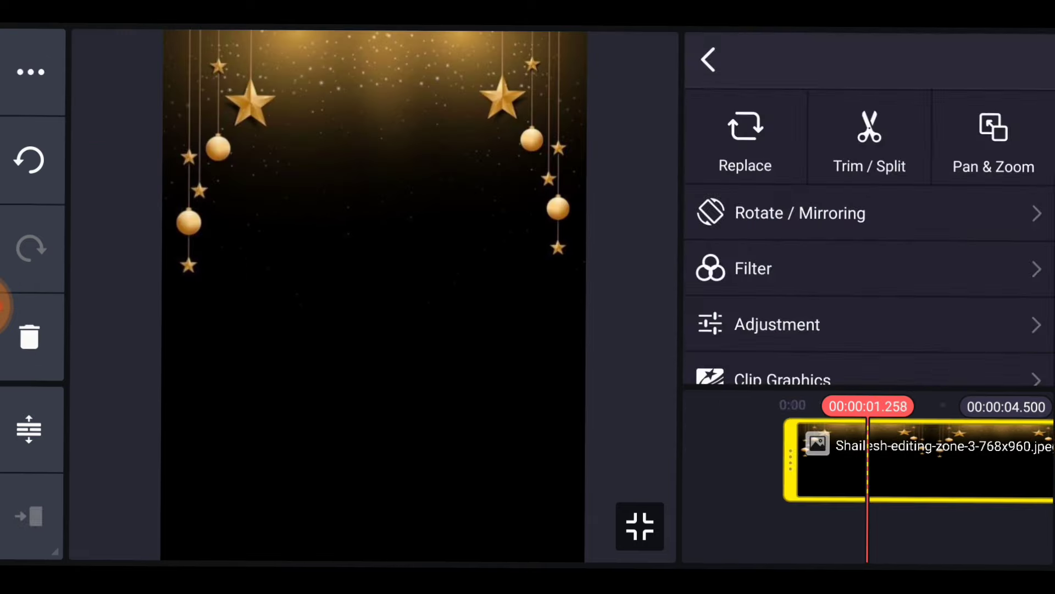
{"action": "scroll", "scroll_direction": "down", "scroll_amount": 3}
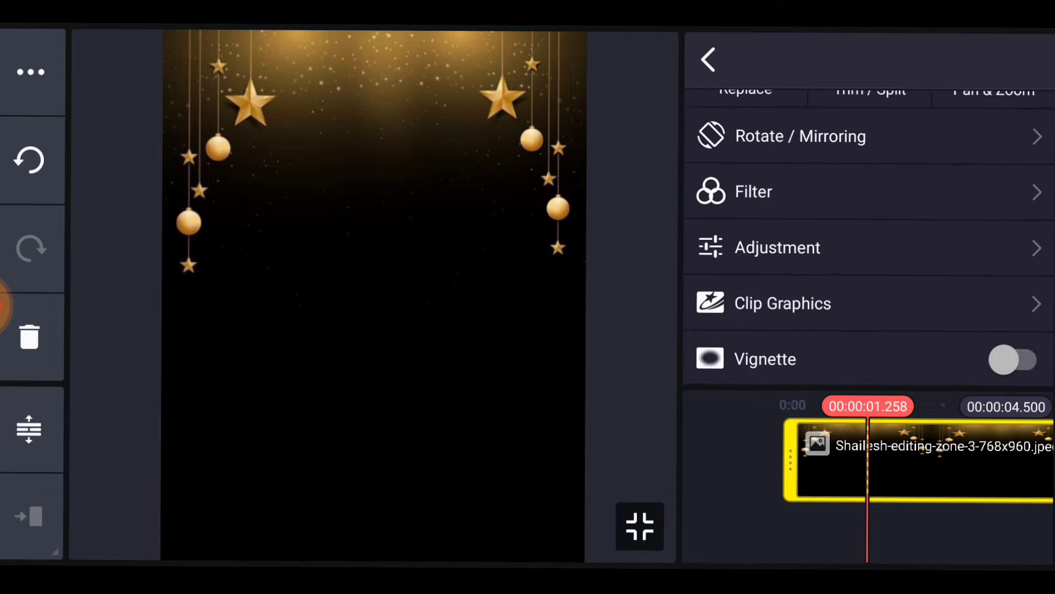
{"action": "left_click", "coordinate": [710, 60]}
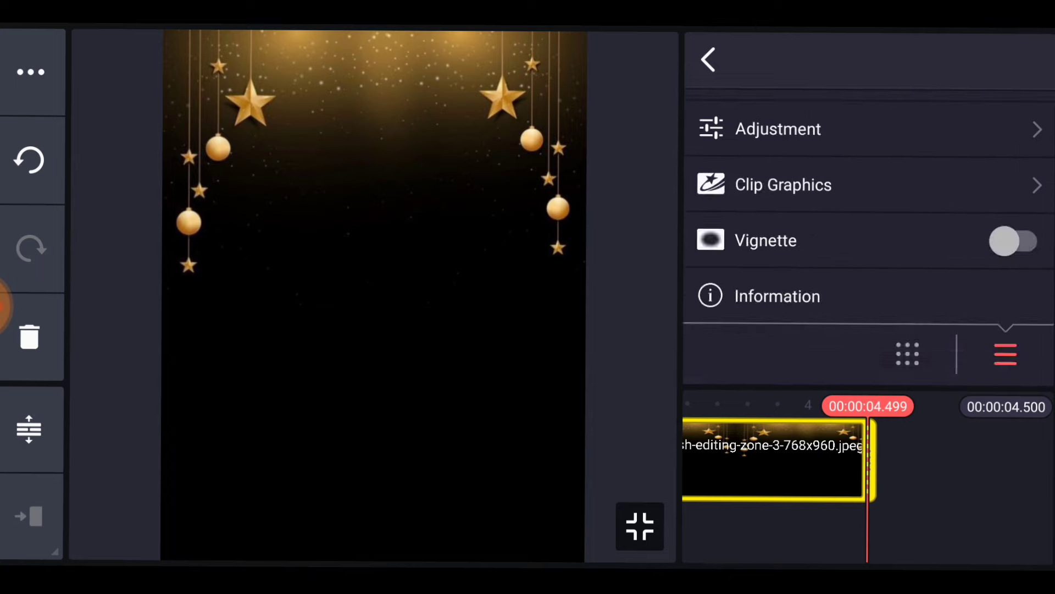
{"action": "left_click", "coordinate": [710, 59]}
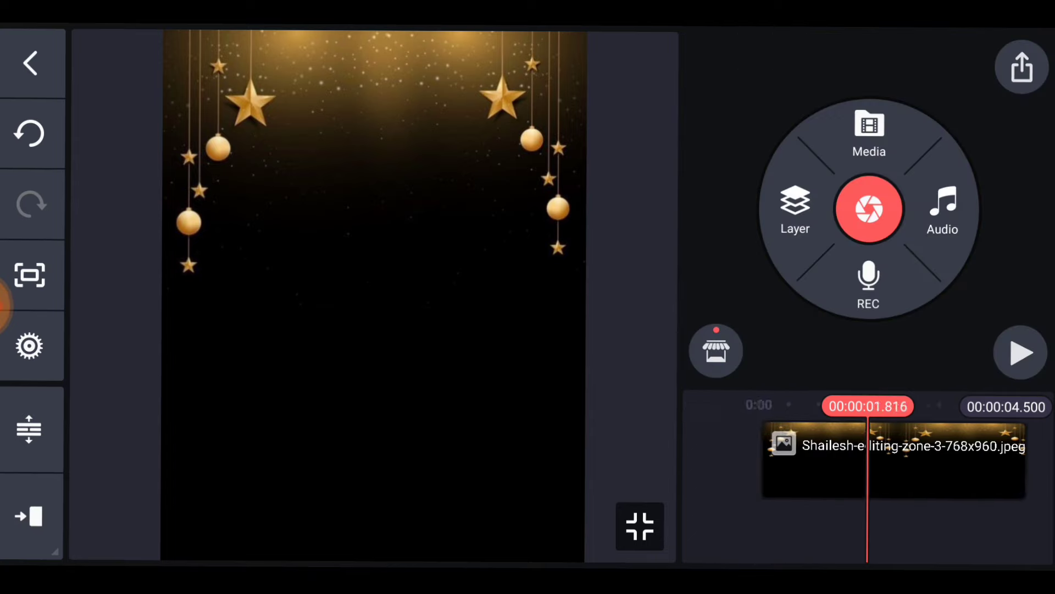
Layer the golden branch border image with Screen blending so its black disappears.
{"action": "left_click", "coordinate": [868, 130]}
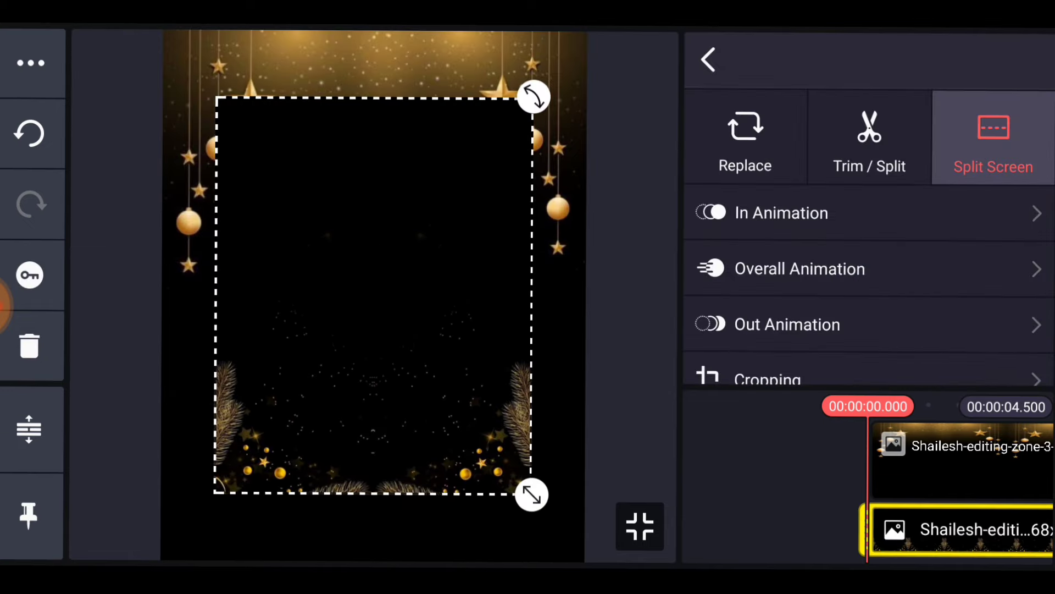
{"action": "left_click", "coordinate": [994, 132]}
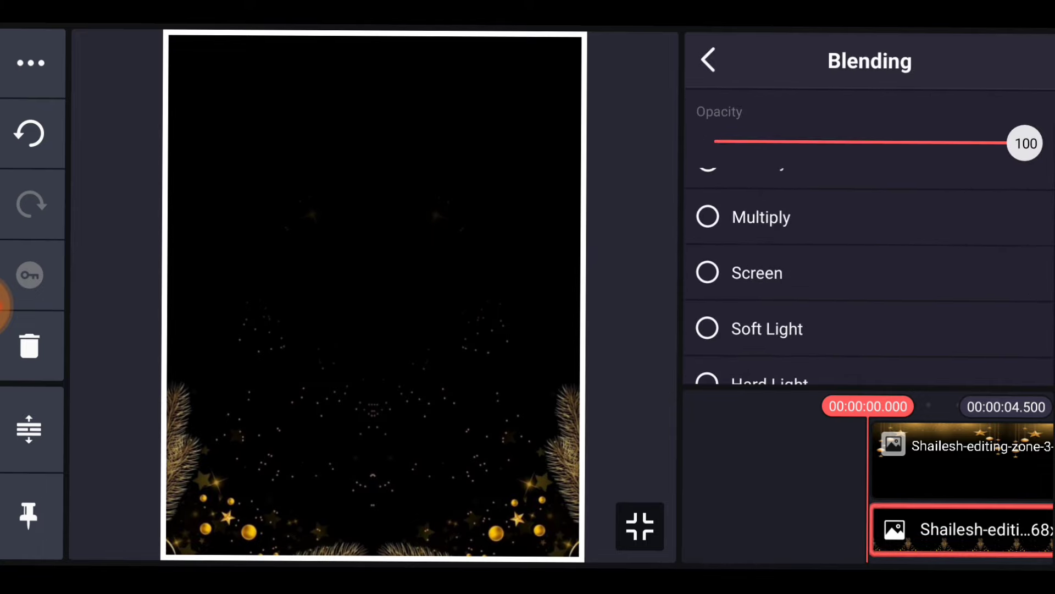
{"action": "left_click", "coordinate": [708, 59]}
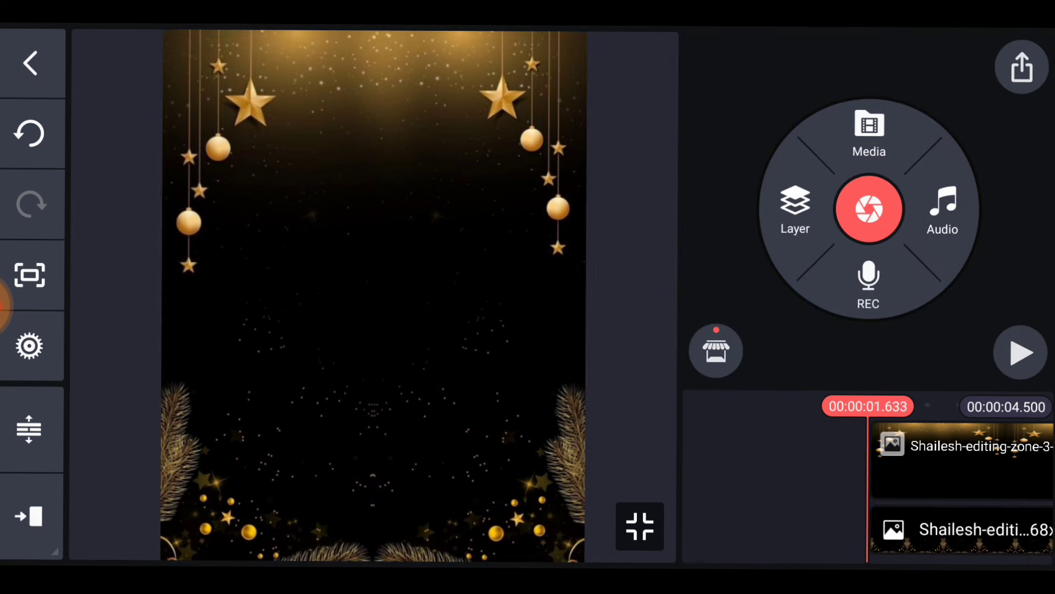
Layer the 2023 Happy New Year title image and set it to fill the whole frame.
{"action": "left_click", "coordinate": [868, 130]}
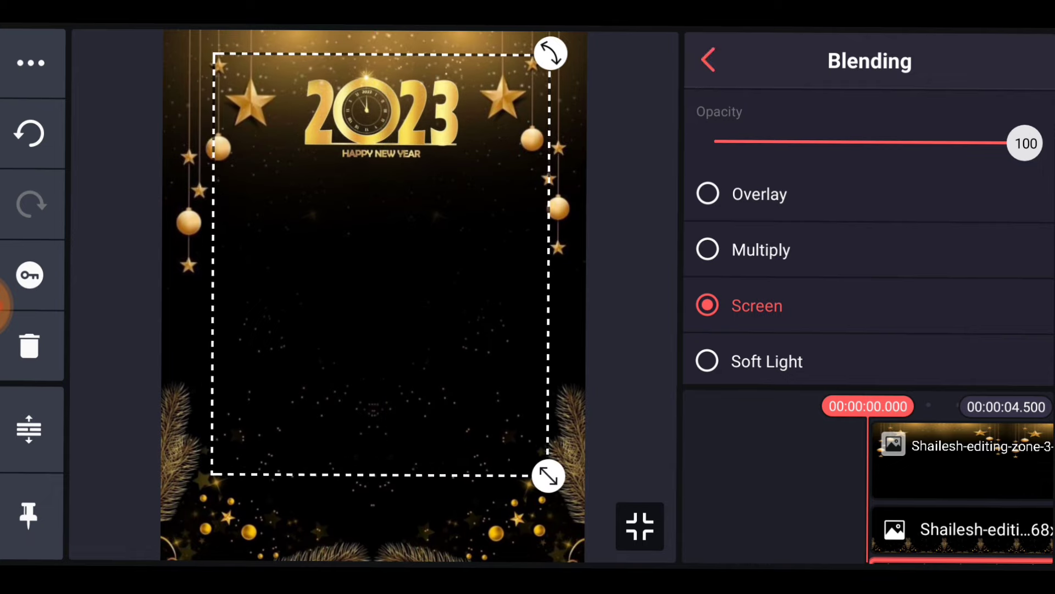
{"action": "left_click", "coordinate": [711, 58]}
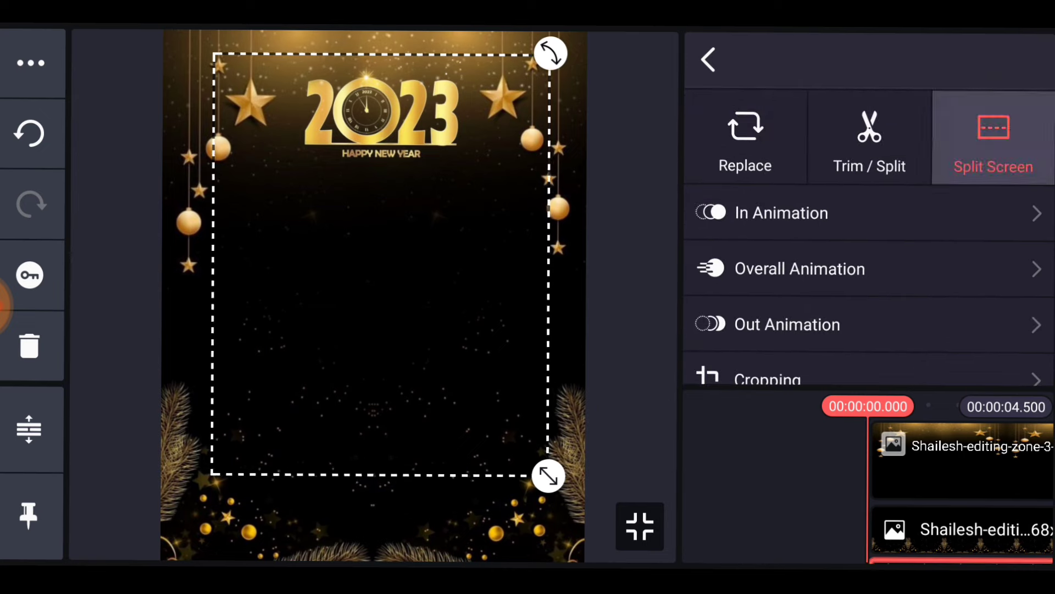
{"action": "left_click", "coordinate": [995, 130]}
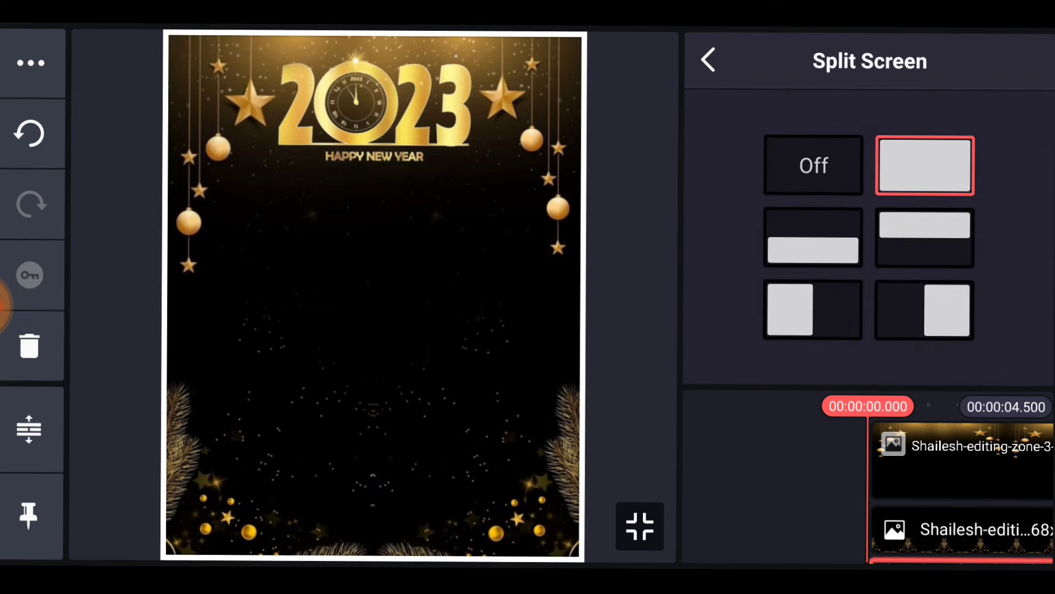
{"action": "left_click", "coordinate": [813, 165]}
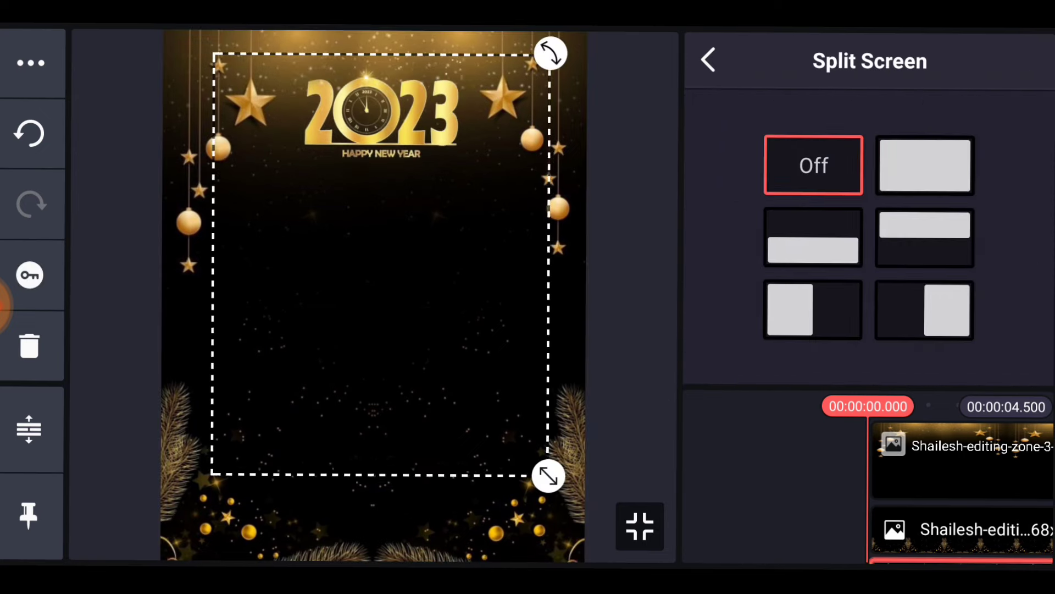
{"action": "left_click", "coordinate": [708, 59]}
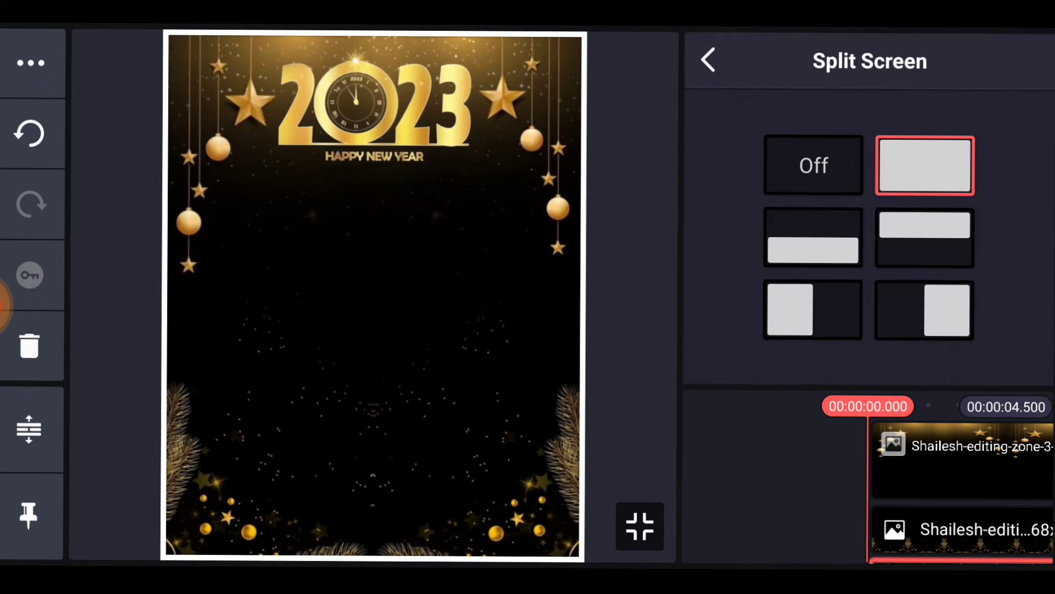
{"action": "left_click", "coordinate": [708, 58]}
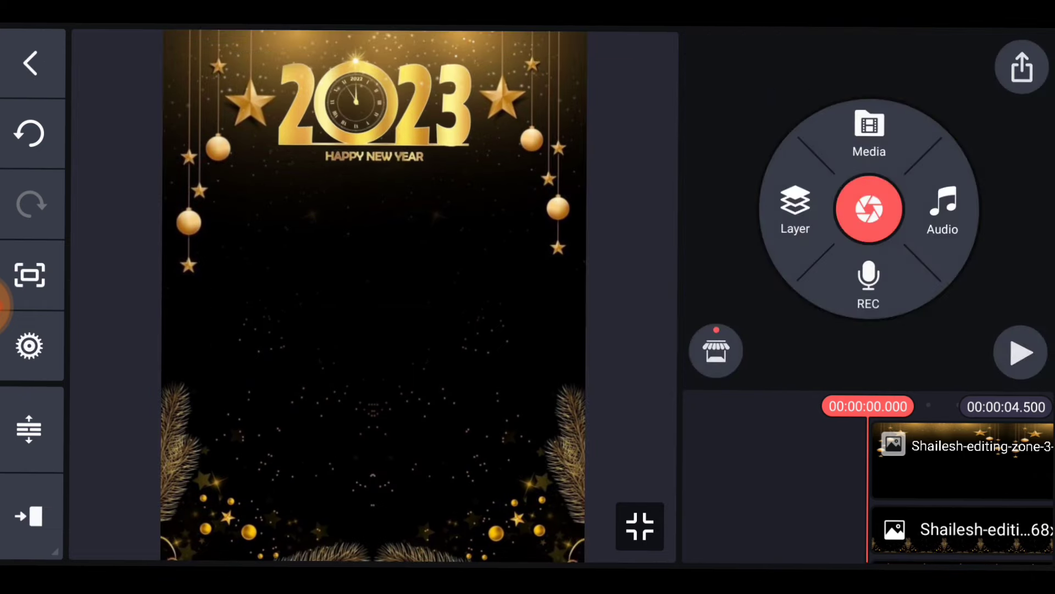
Add the red saree woman cutout PNG from the Download folder as a media layer.
{"action": "left_click", "coordinate": [795, 209]}
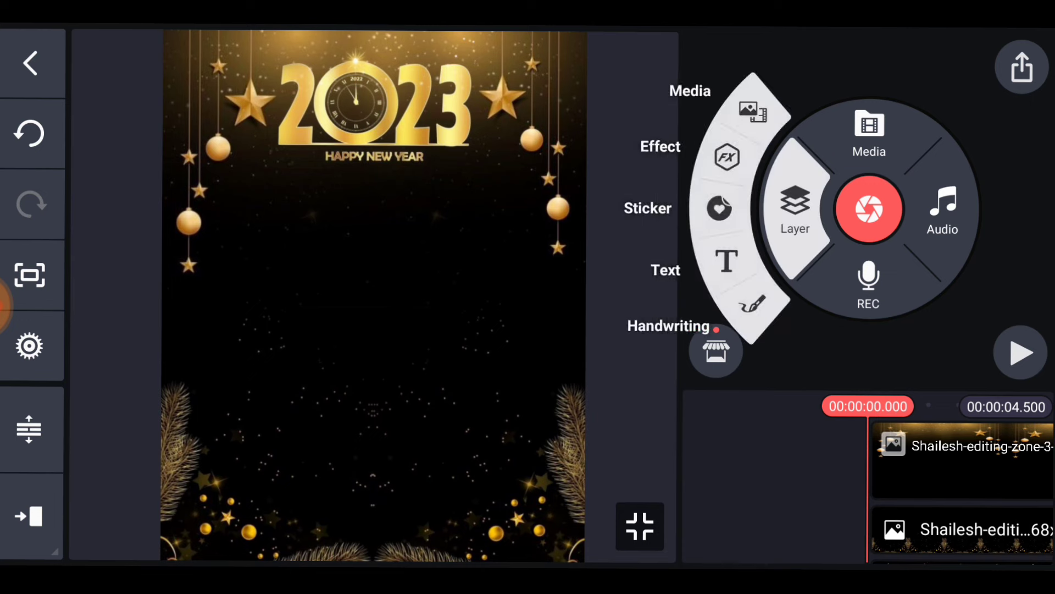
{"action": "left_click", "coordinate": [869, 130]}
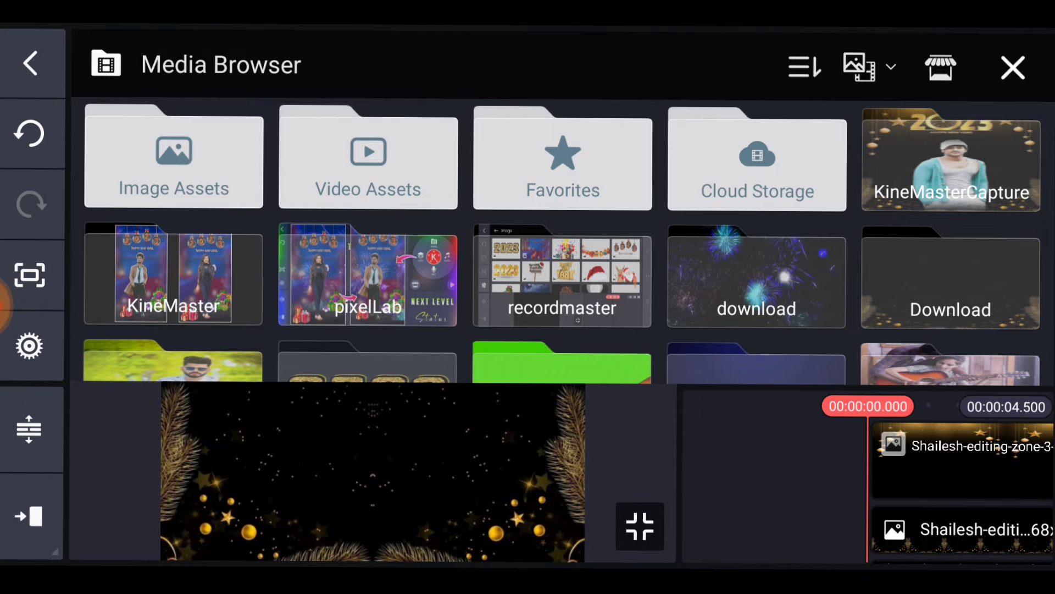
{"action": "left_click", "coordinate": [951, 283]}
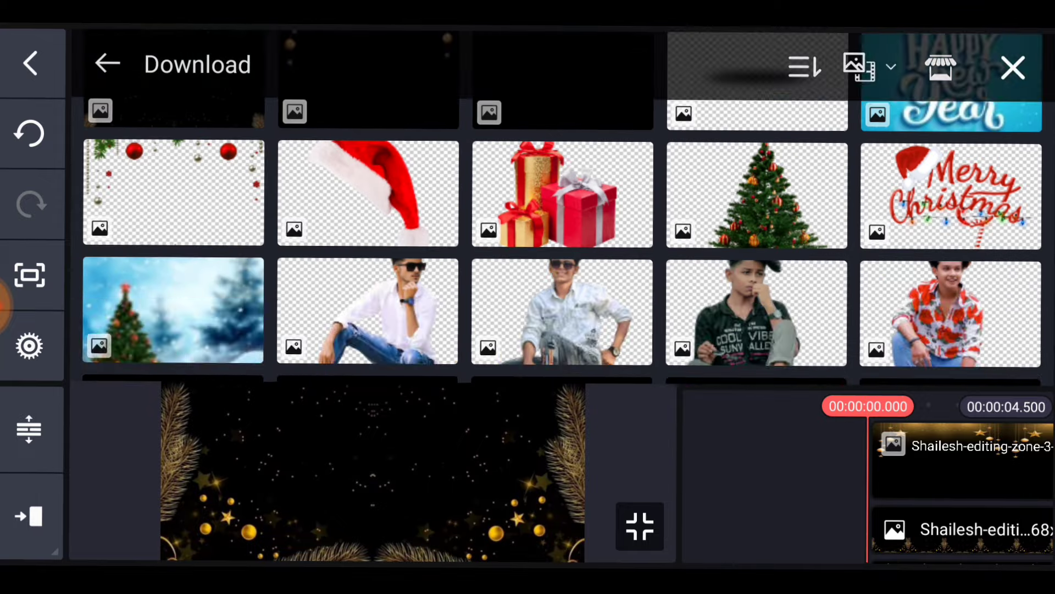
{"action": "scroll", "scroll_direction": "down", "scroll_amount": 3}
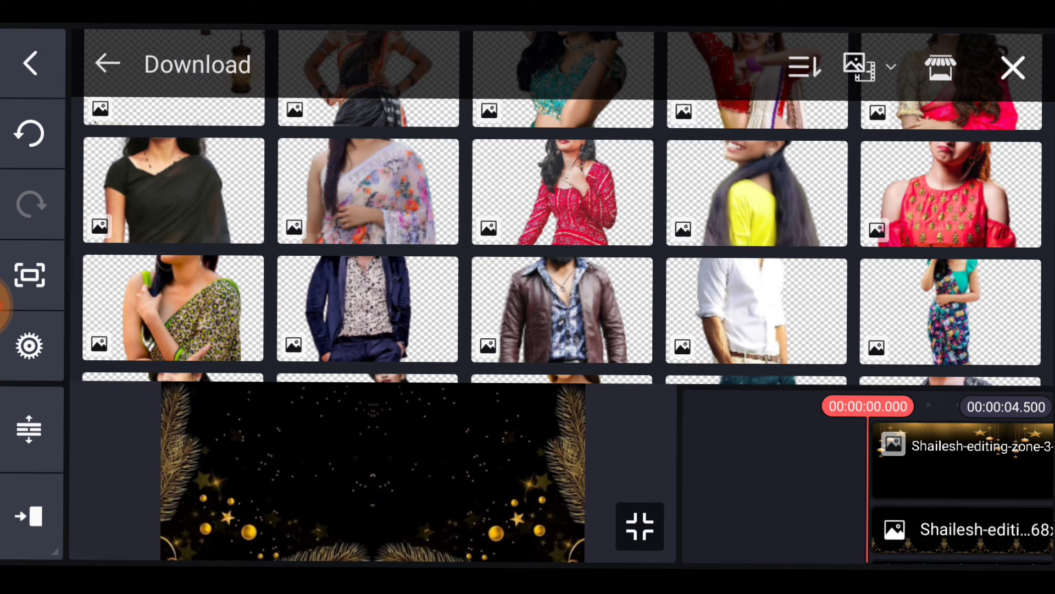
{"action": "scroll", "scroll_direction": "down", "scroll_amount": 3}
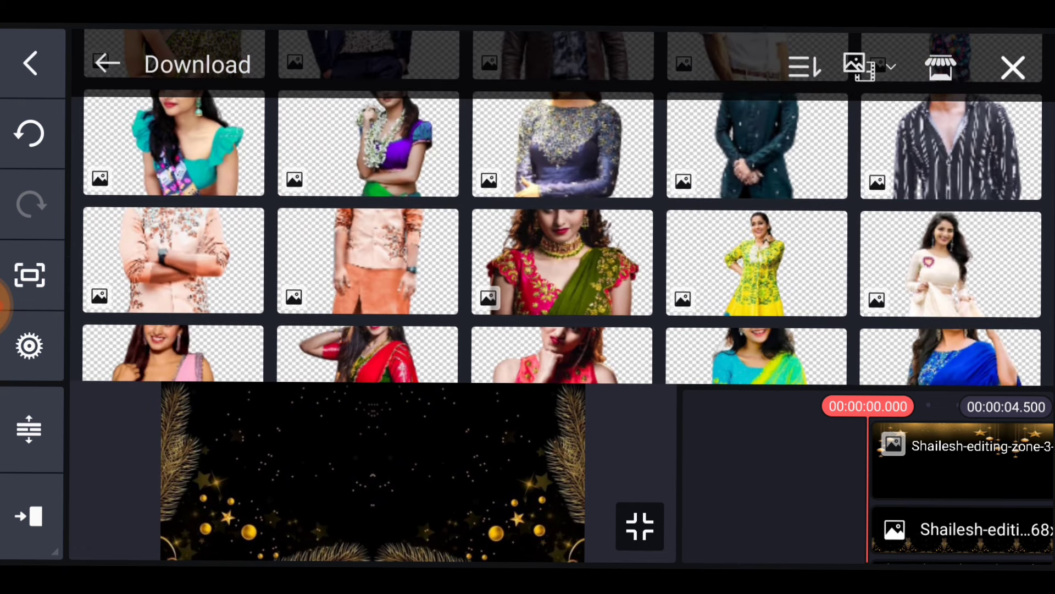
{"action": "scroll", "scroll_direction": "down", "scroll_amount": 3}
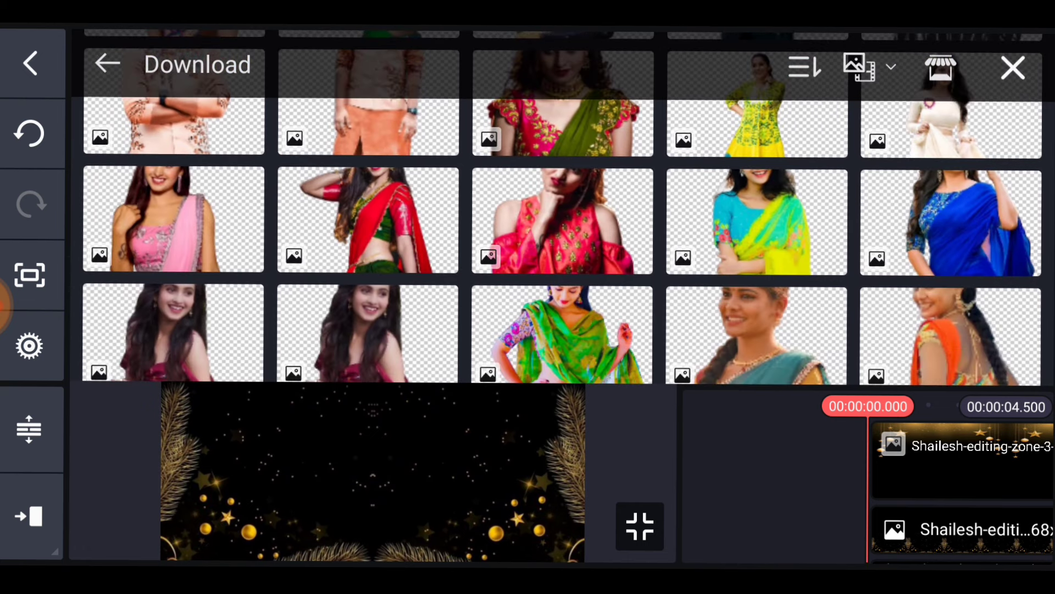
{"action": "left_click", "coordinate": [951, 222]}
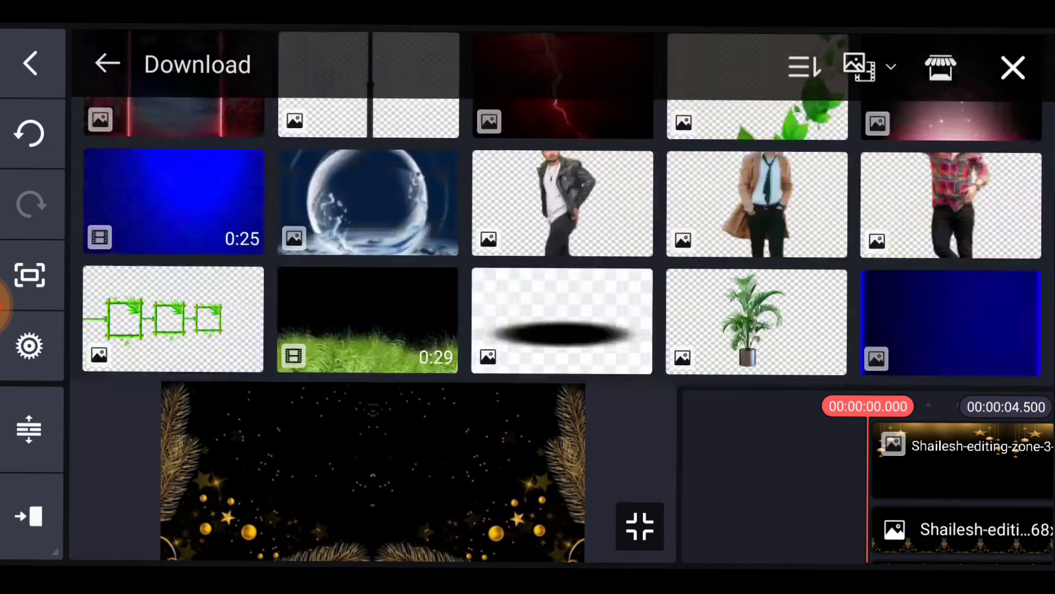
{"action": "scroll", "scroll_direction": "down", "scroll_amount": 3}
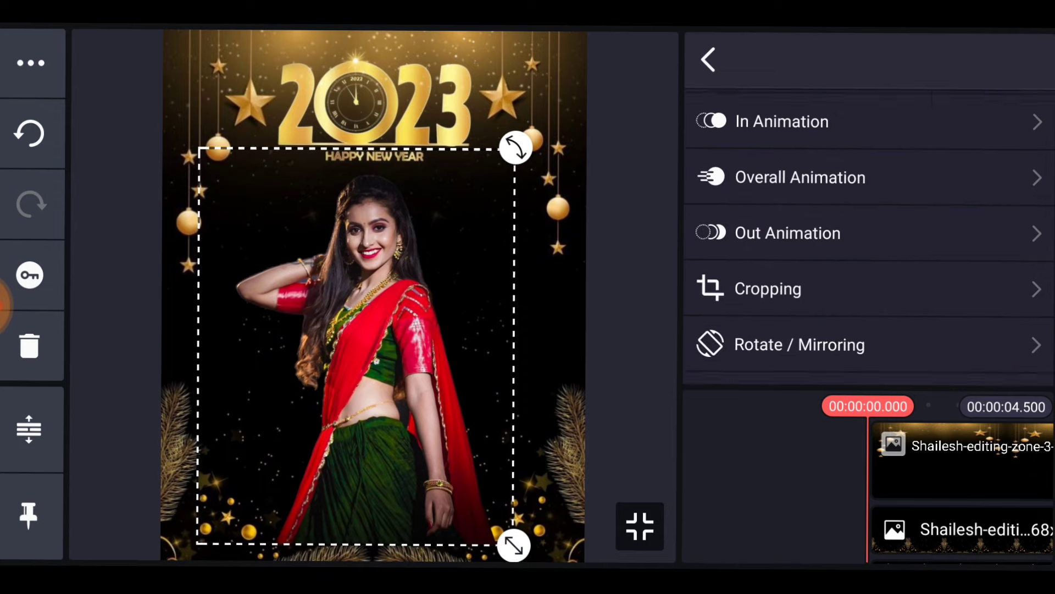
Enlarge the red saree cutout slightly and raise it beneath the 2023 title.
{"action": "left_click", "coordinate": [767, 288]}
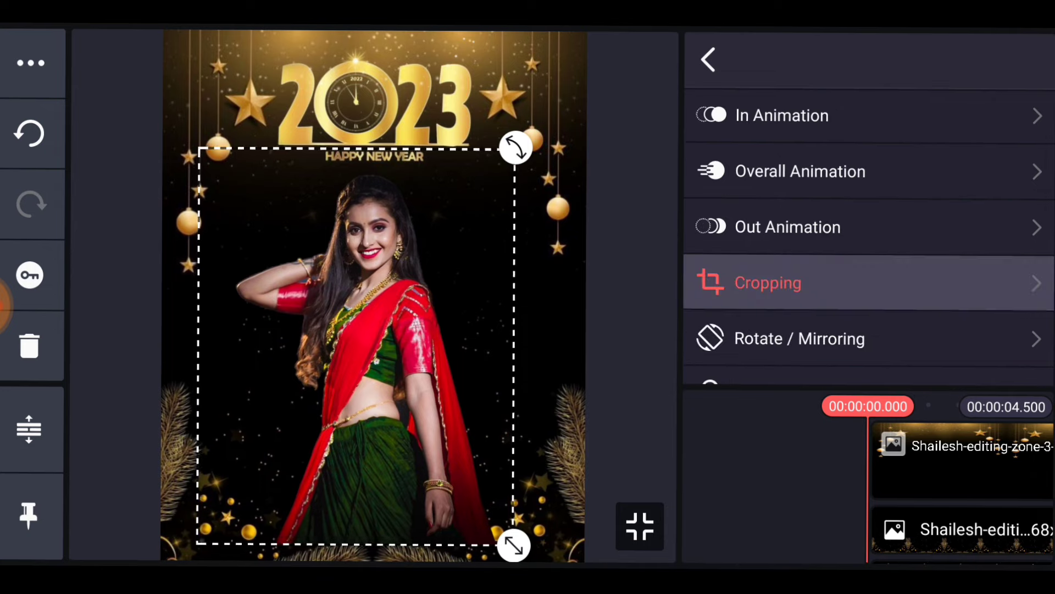
{"action": "left_click", "coordinate": [708, 57]}
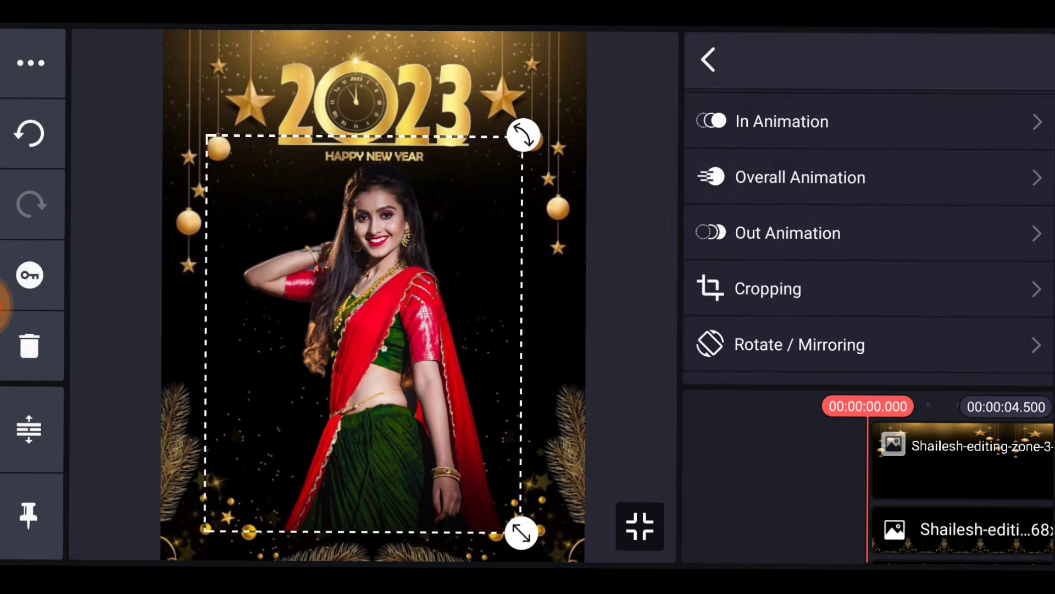
{"action": "left_click", "coordinate": [769, 288]}
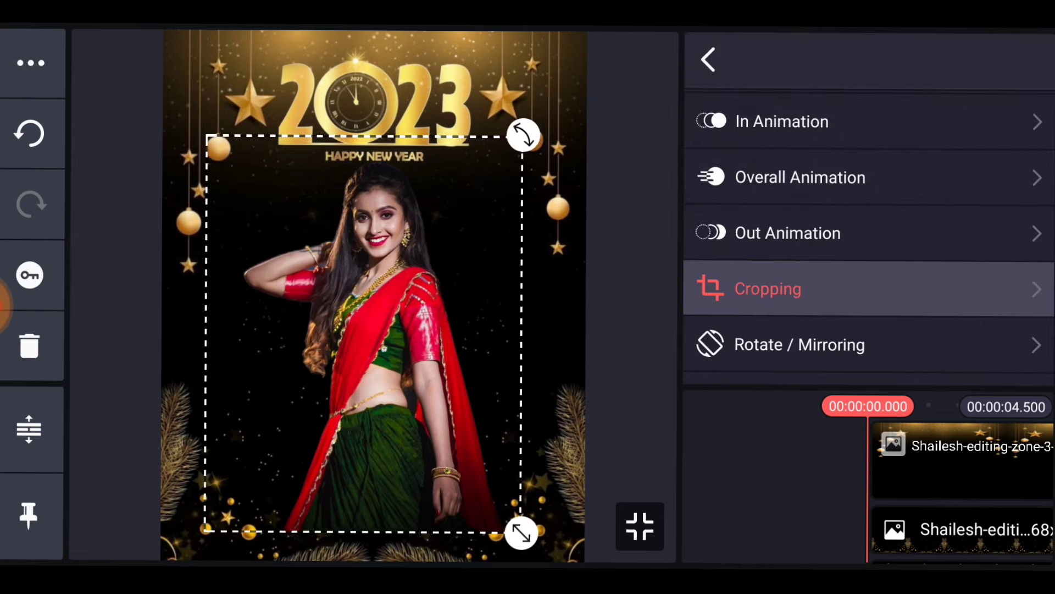
Enable a crop mask on the cutout and set its feather to about 32.
{"action": "left_click", "coordinate": [767, 288]}
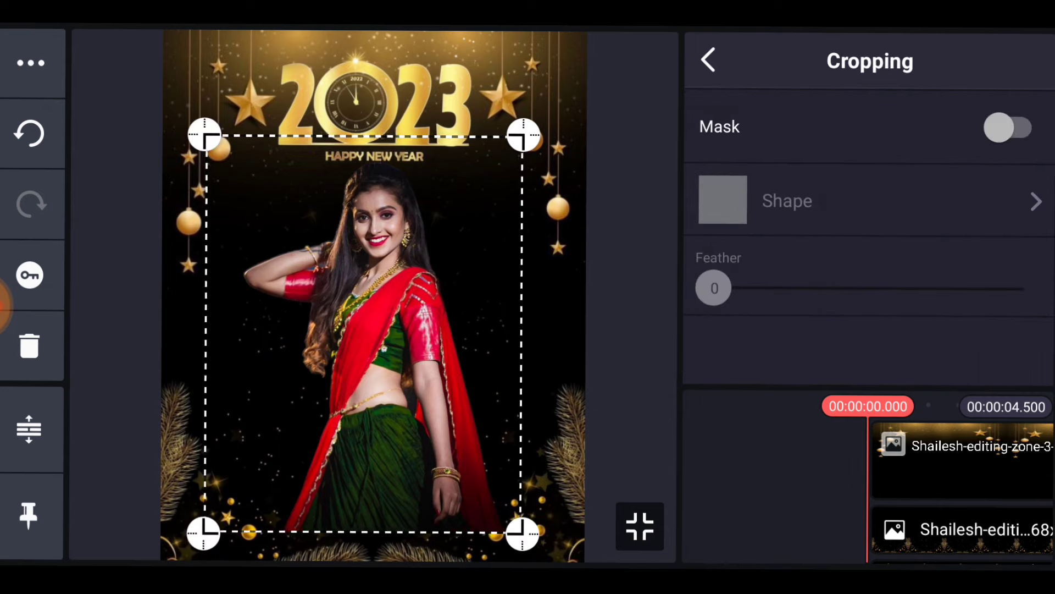
{"action": "left_click", "coordinate": [1007, 129]}
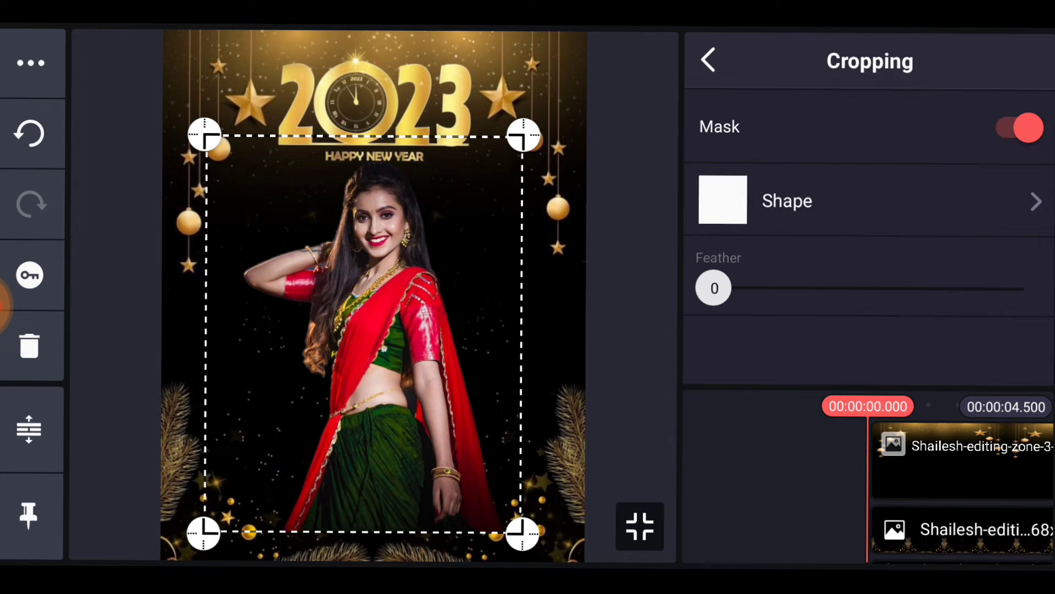
{"action": "left_click_drag", "start_coordinate": [712, 288], "coordinate": [764, 288]}
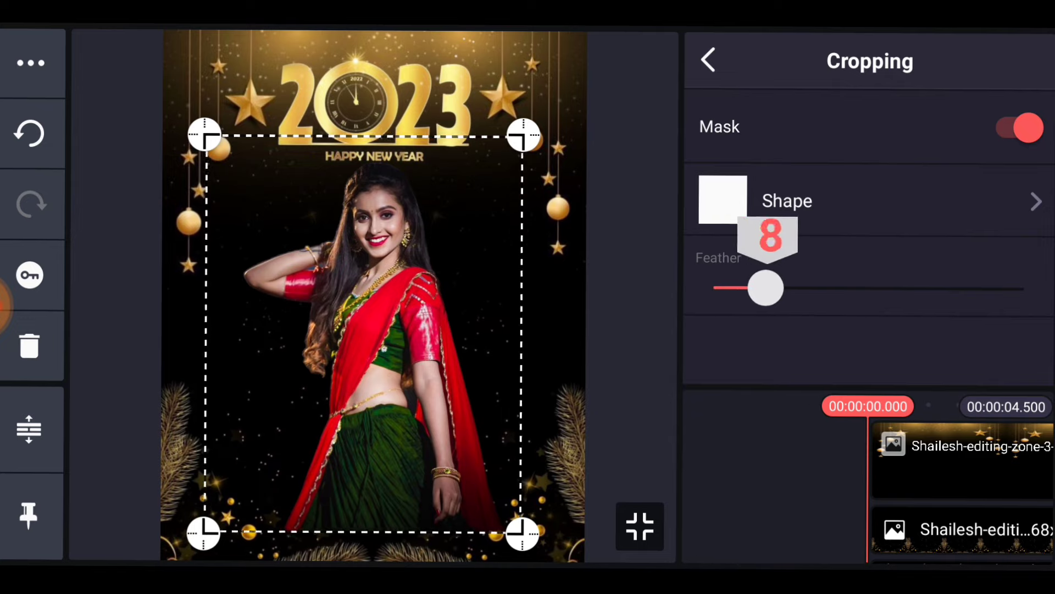
{"action": "left_click_drag", "start_coordinate": [764, 288], "coordinate": [929, 288]}
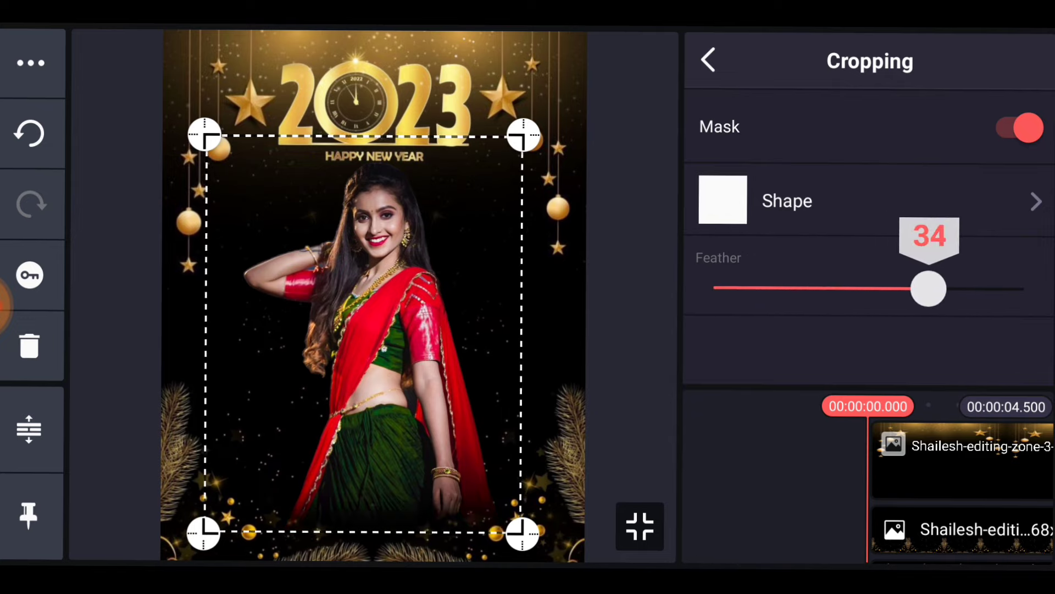
{"action": "left_click_drag", "start_coordinate": [928, 289], "coordinate": [881, 289]}
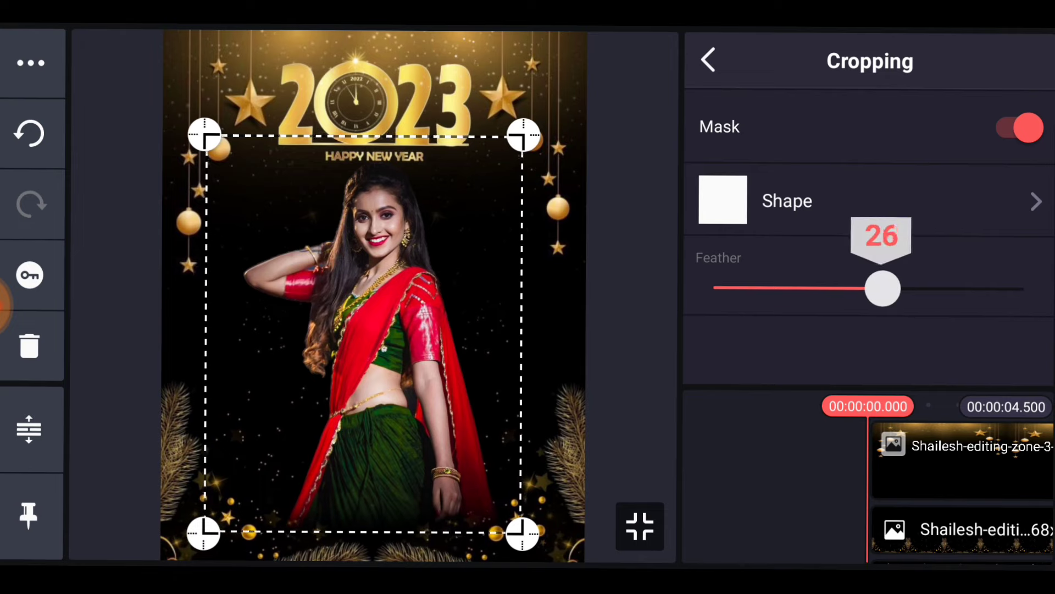
{"action": "left_click_drag", "start_coordinate": [881, 289], "coordinate": [885, 289]}
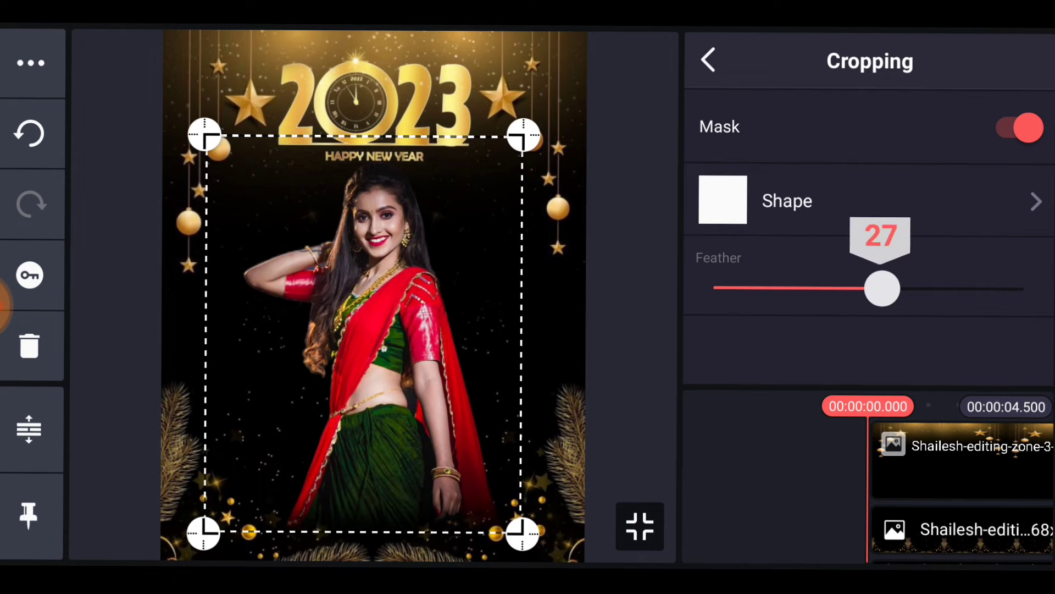
{"action": "left_click_drag", "start_coordinate": [883, 289], "coordinate": [815, 289]}
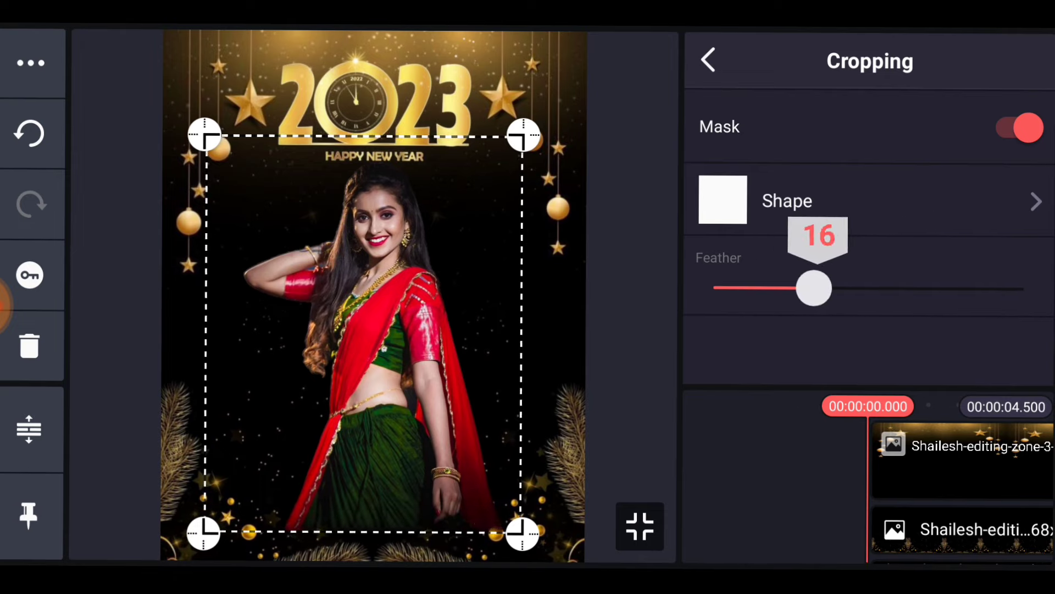
{"action": "left_click_drag", "start_coordinate": [814, 288], "coordinate": [914, 288]}
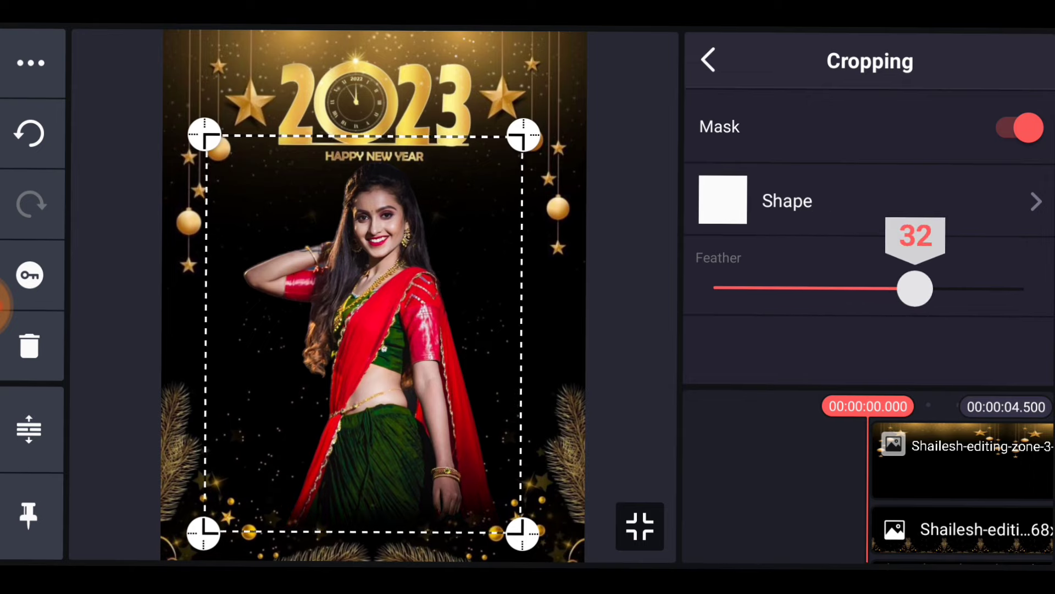
{"action": "left_click", "coordinate": [710, 59]}
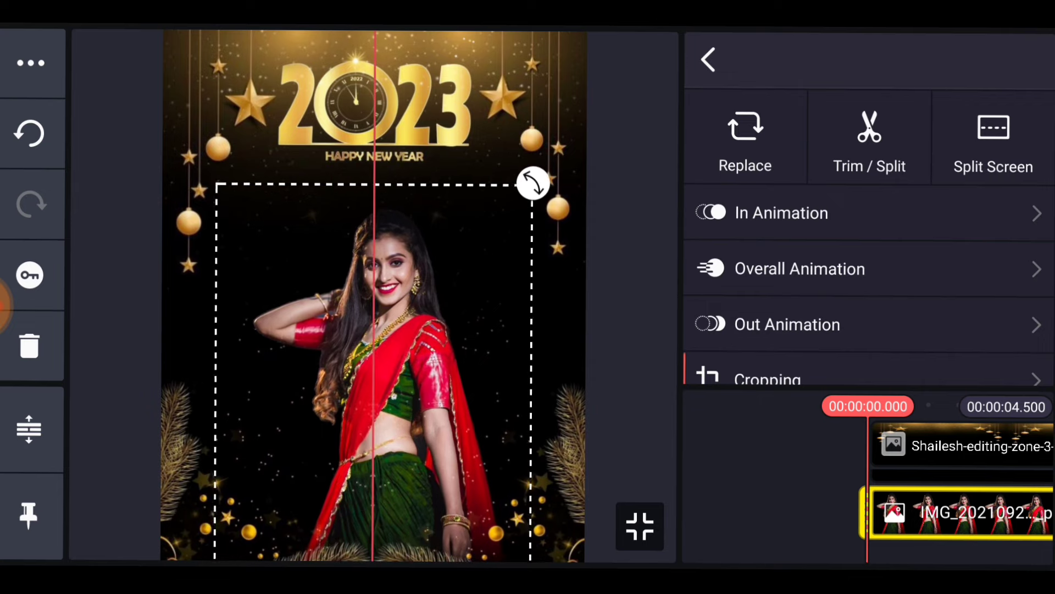
Move the feathered cutout down so she stands at the bottom of the poster.
{"action": "left_click_drag", "start_coordinate": [535, 183], "coordinate": [542, 200]}
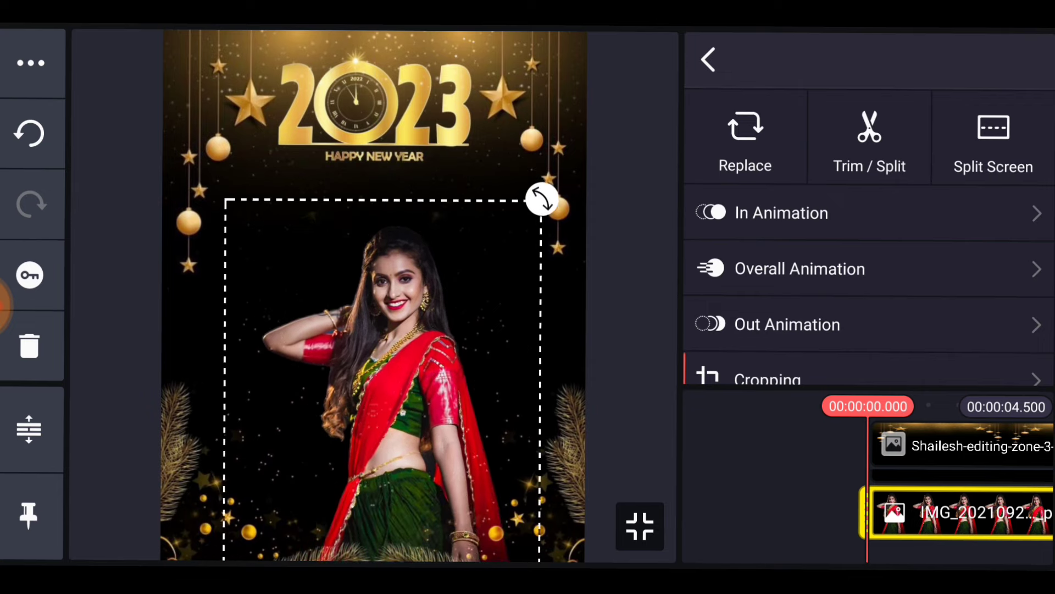
{"action": "left_click_drag", "start_coordinate": [542, 199], "coordinate": [532, 162]}
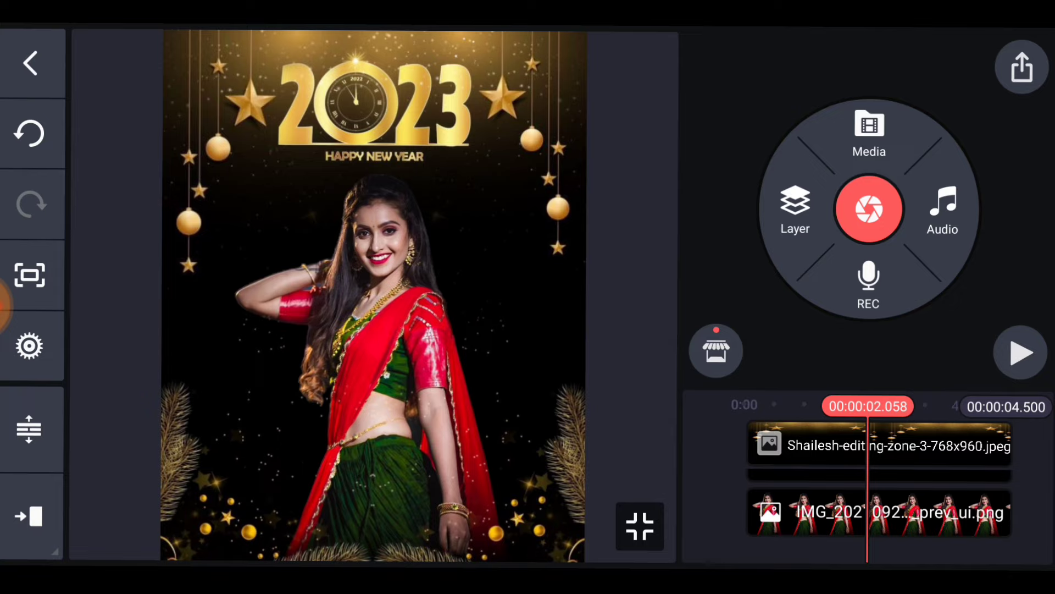
Capture the current poster frame as a still image, then reselect the cutout layer.
{"action": "left_click", "coordinate": [868, 209]}
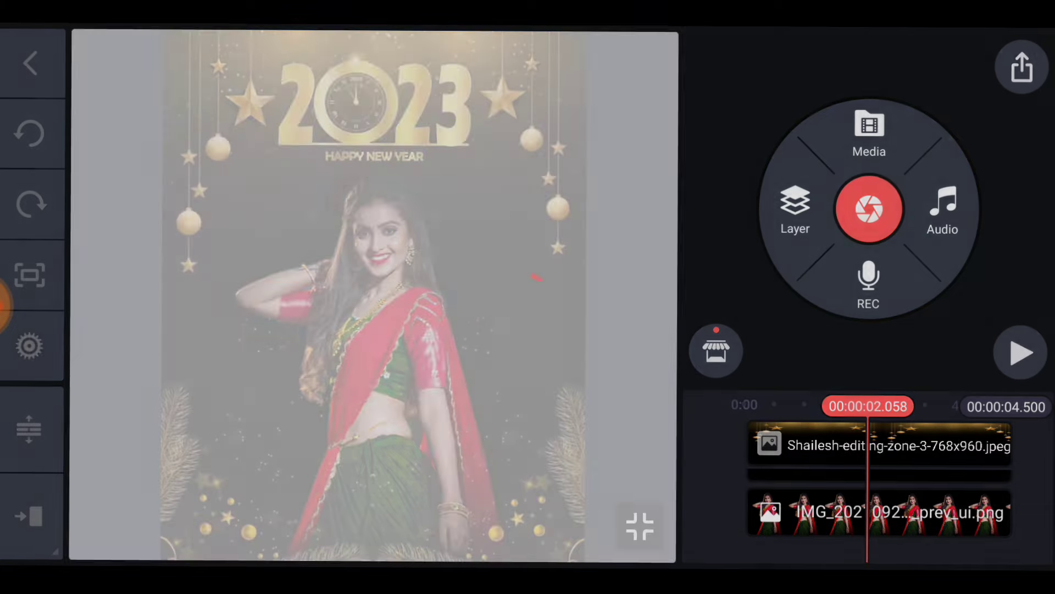
{"action": "left_click", "coordinate": [869, 209]}
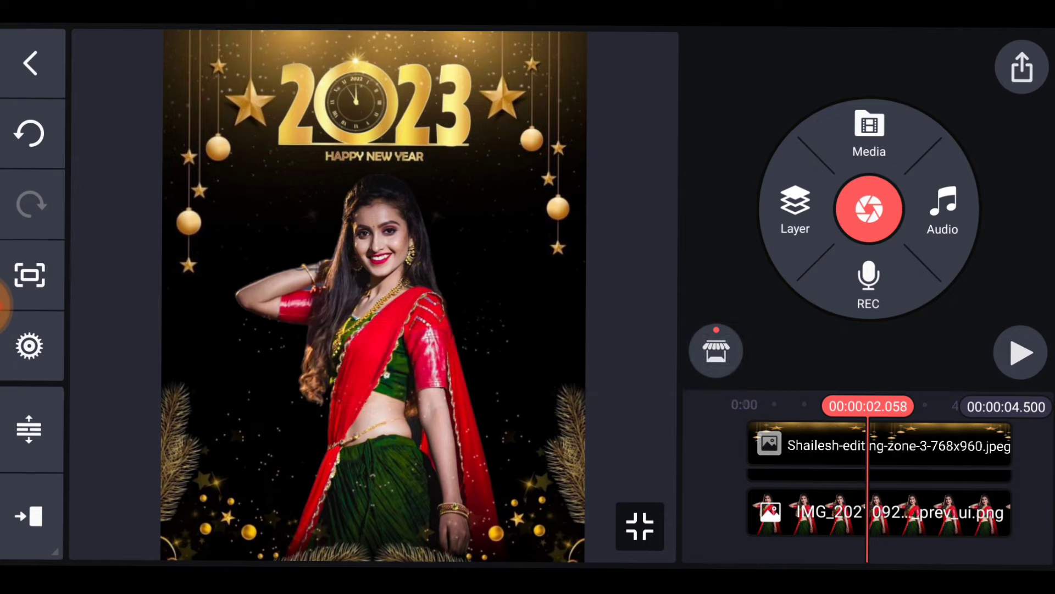
{"action": "left_click", "coordinate": [877, 512]}
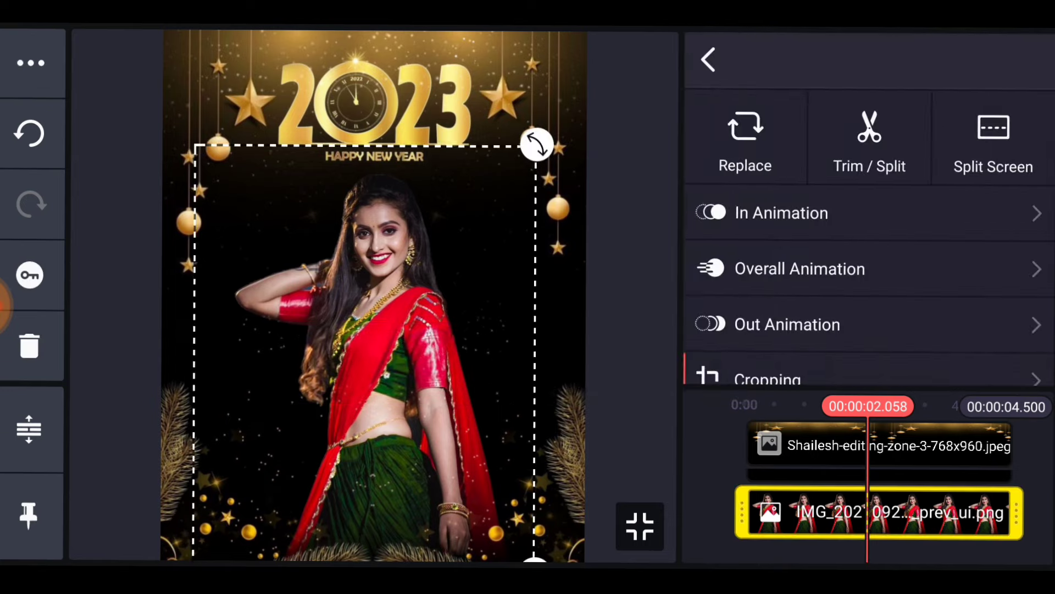
Replace the cutout with the teal-top woman from Download and position her at the bottom.
{"action": "left_click", "coordinate": [745, 137]}
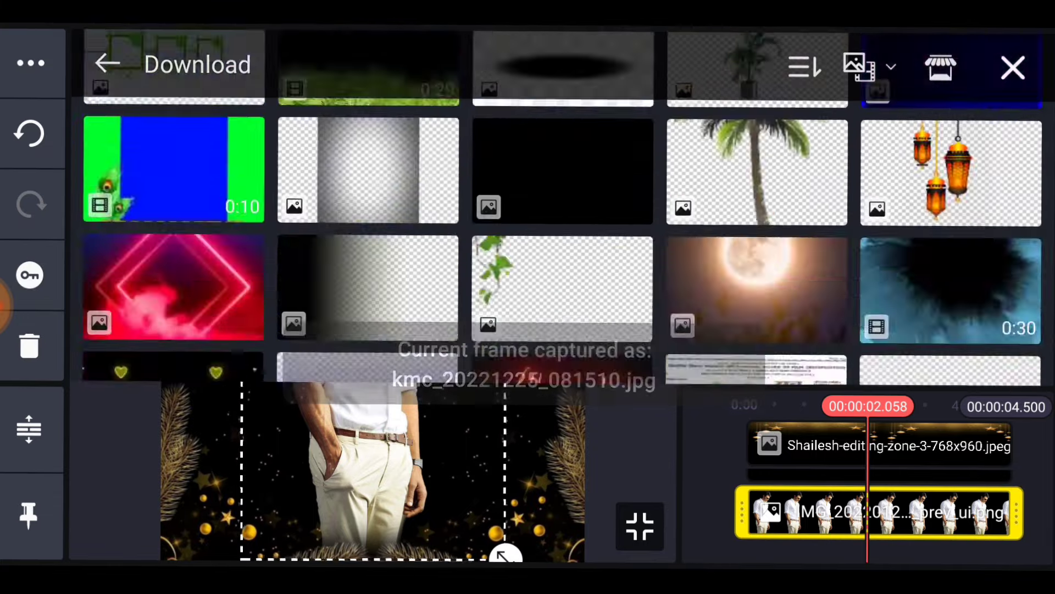
{"action": "scroll", "scroll_direction": "down", "scroll_amount": 3}
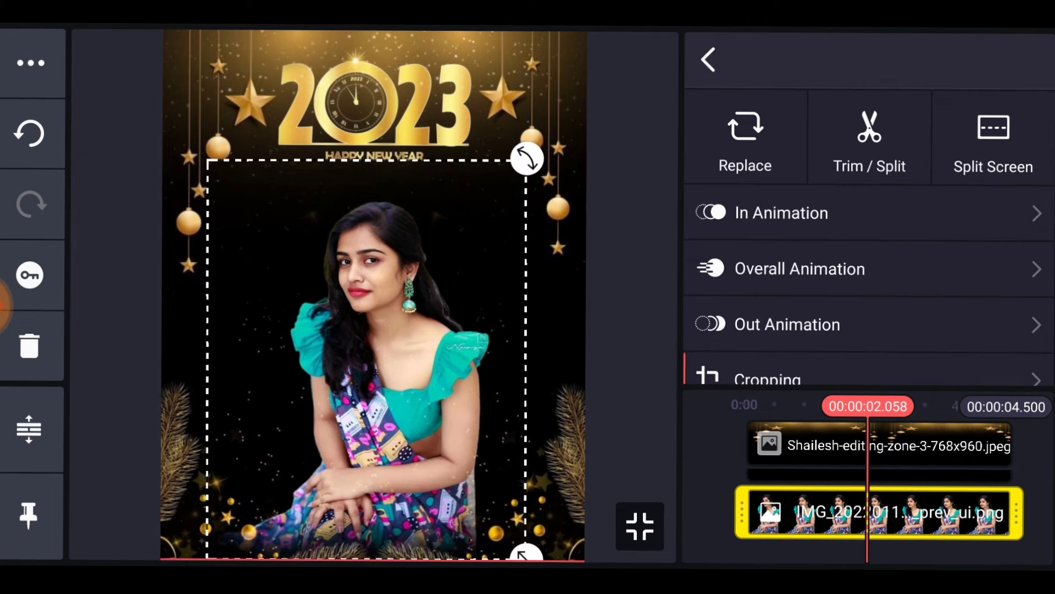
{"action": "left_click_drag", "start_coordinate": [526, 157], "coordinate": [545, 142]}
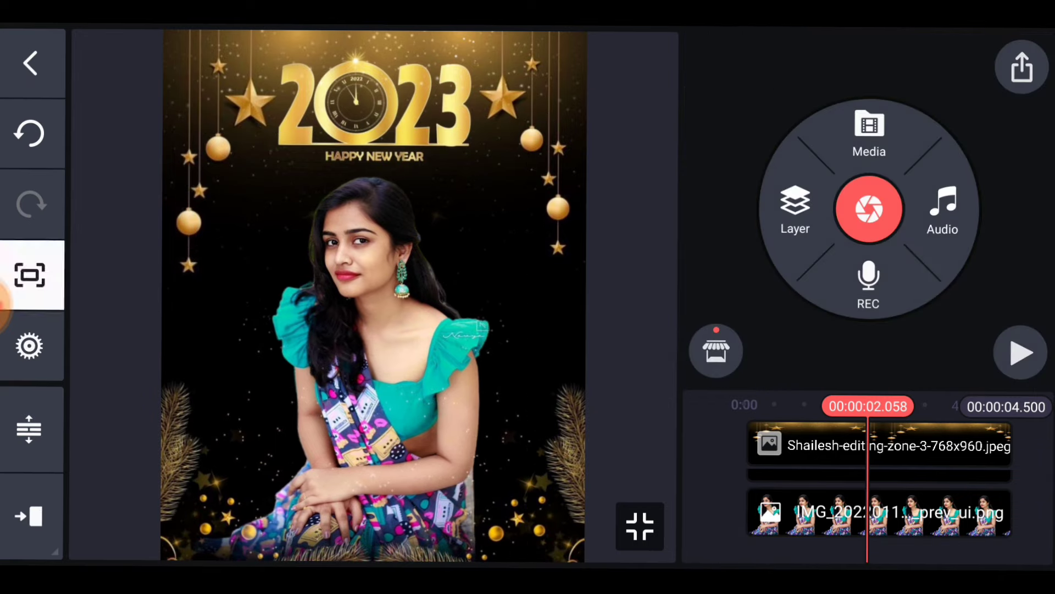
Capture the teal-top poster frame as kmc_20221225_081533.jpg.
{"action": "left_click", "coordinate": [870, 208]}
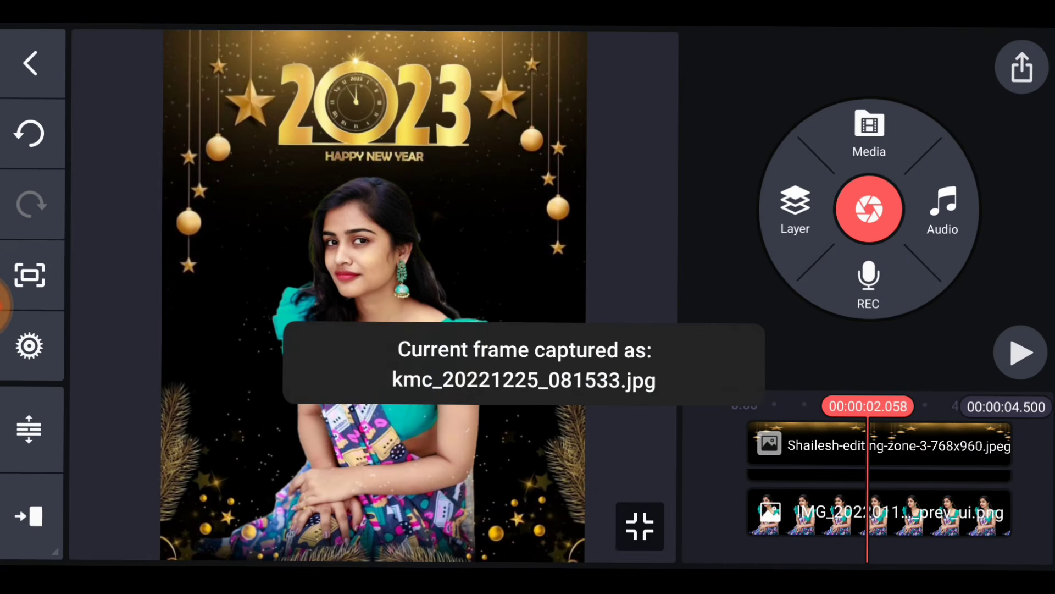